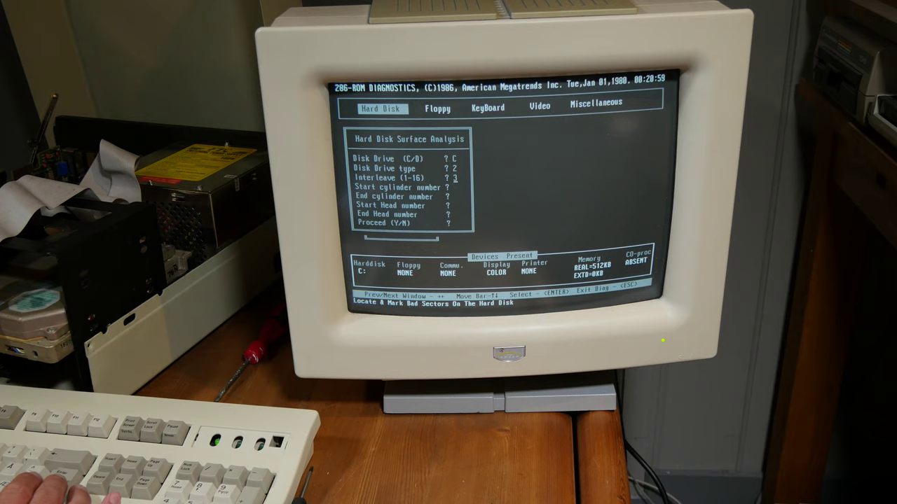
Step: Enter 0 in the surface analysis field and run the hard disk performance test on drive C
text(0)
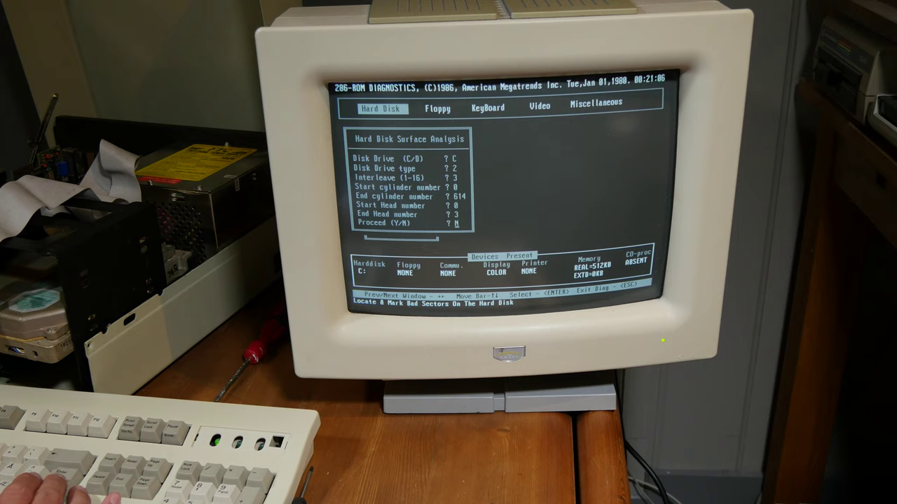
key(Enter)
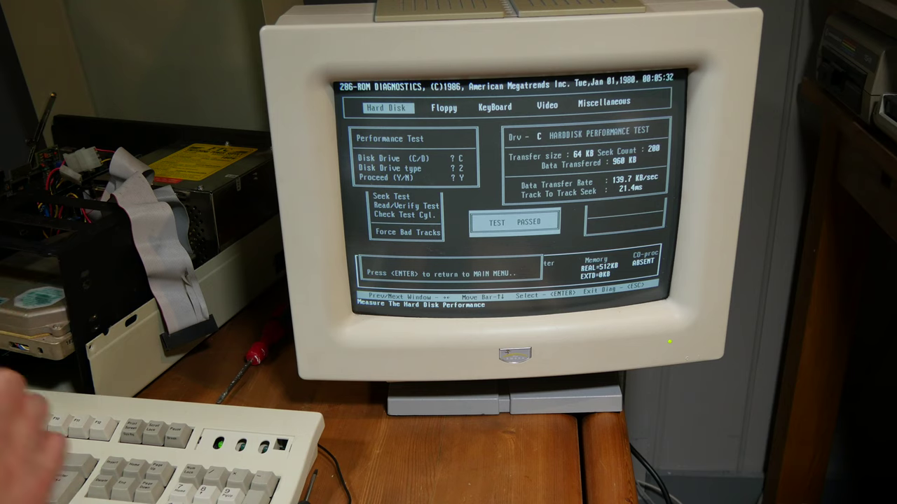
key(enter)
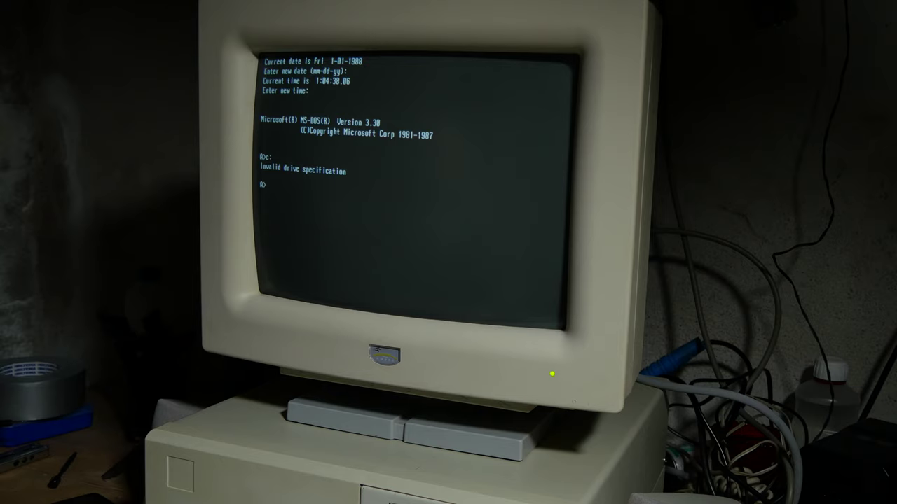
Step: Run fdisk from the A> prompt to prepare the hard disk
text(fdisk)
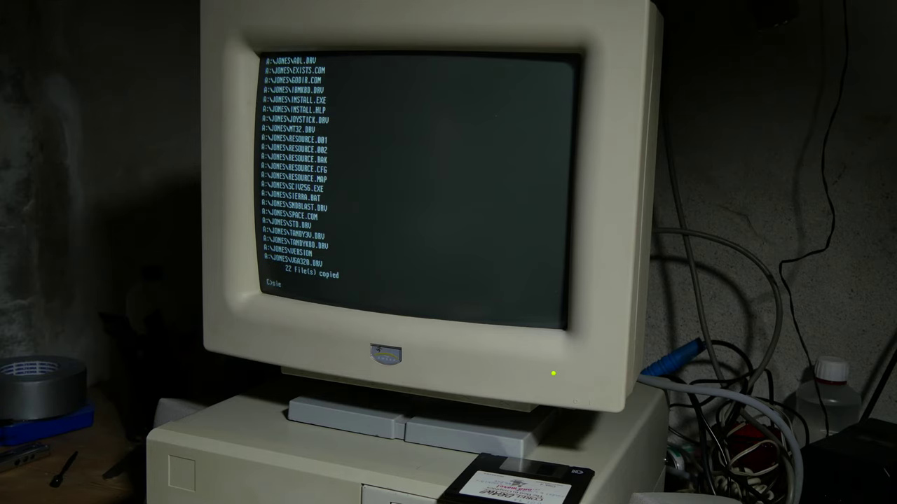
Step: Launch the copied game with the sierra command at the C:\> prompt
text(sierra)
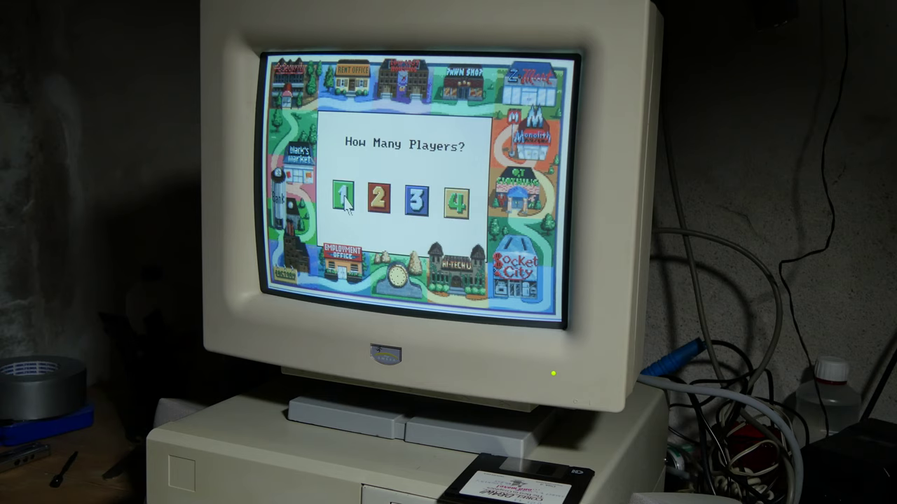
Step: Choose 1 on the How Many Players? screen to start a single-player game
click(344, 199)
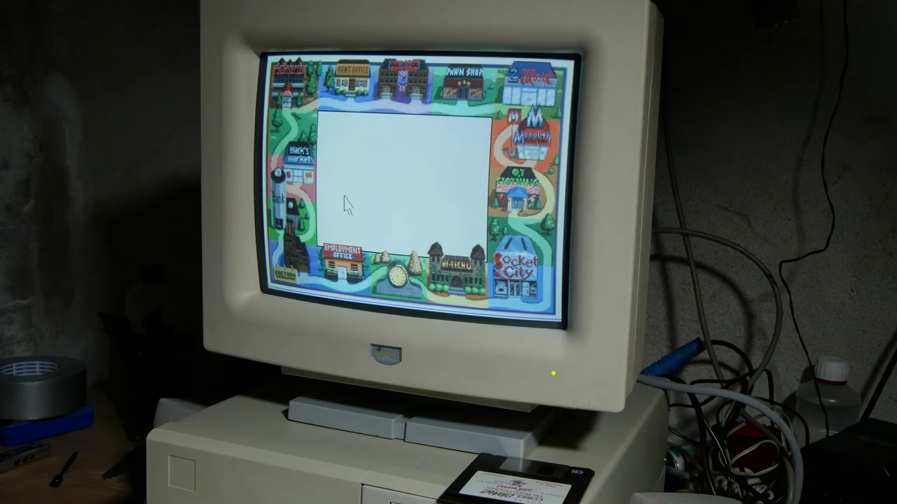